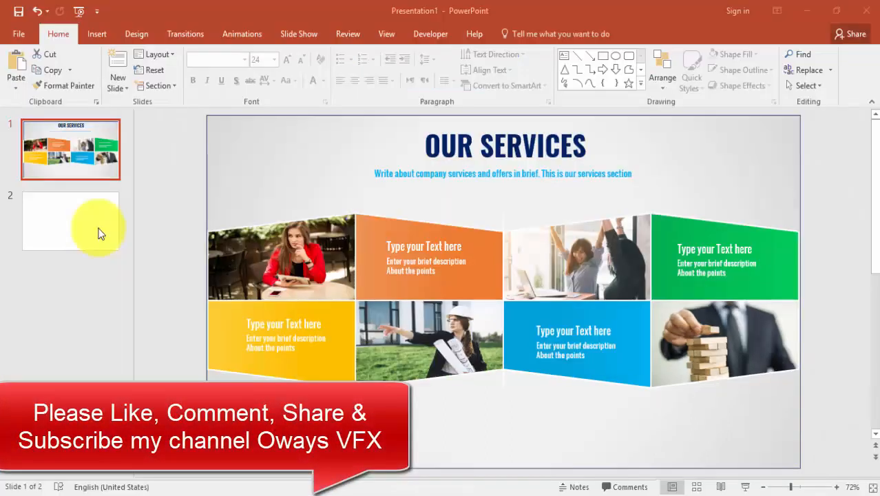
Draw a blue rectangle on the left of the blank second slide
click(70, 220)
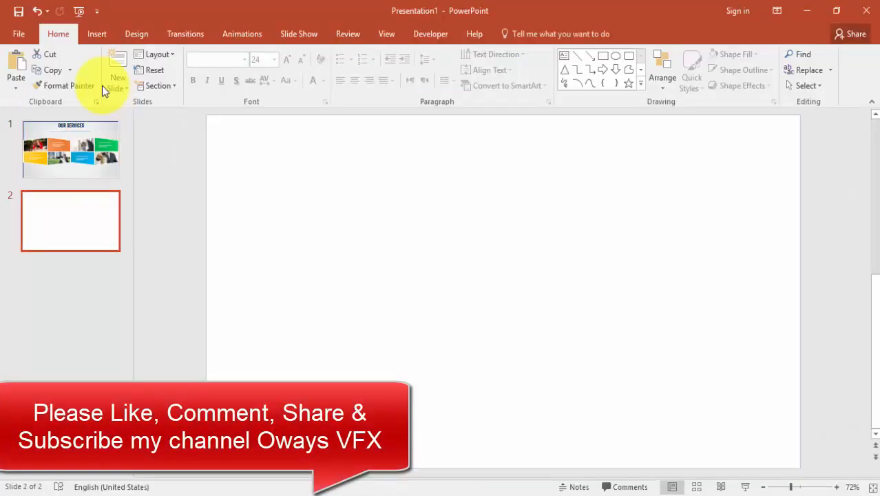
click(96, 33)
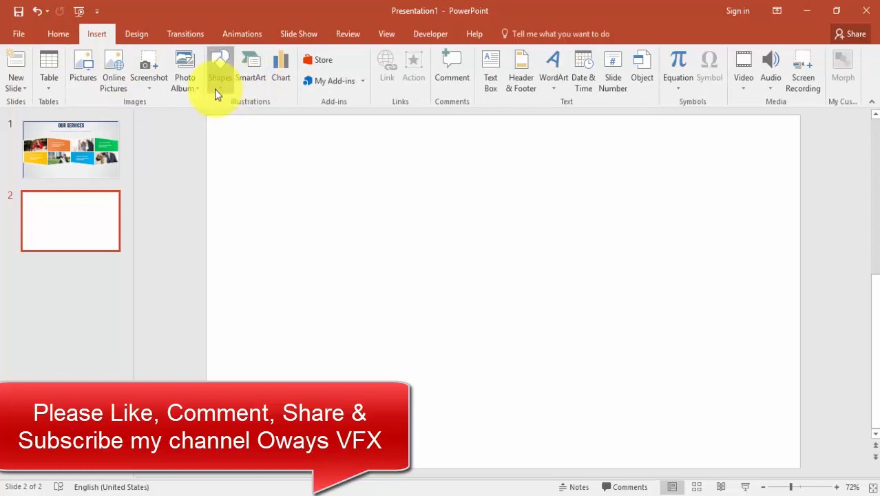
click(221, 62)
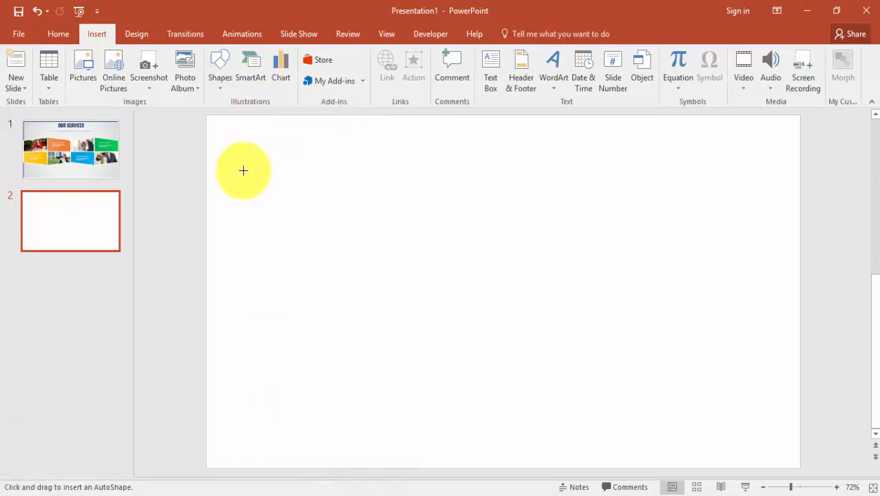
drag(207, 217, 351, 292)
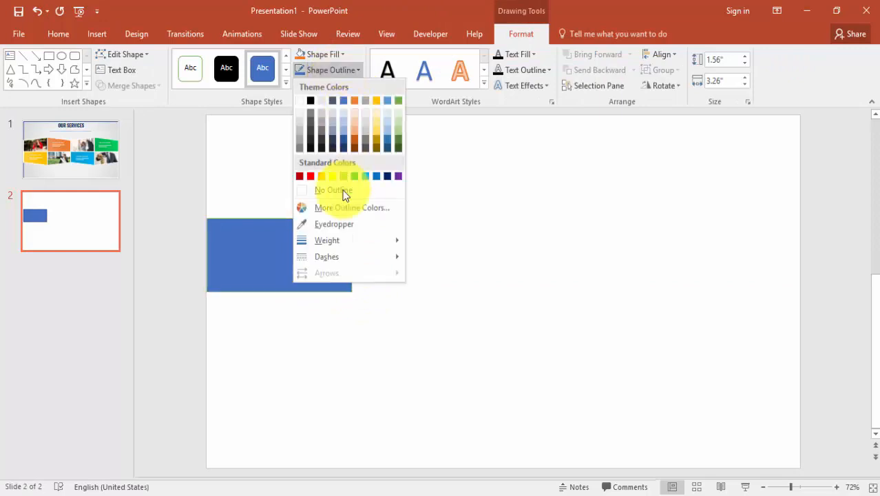
Remove the rectangle's outline and stretch it into a full-width band
click(332, 190)
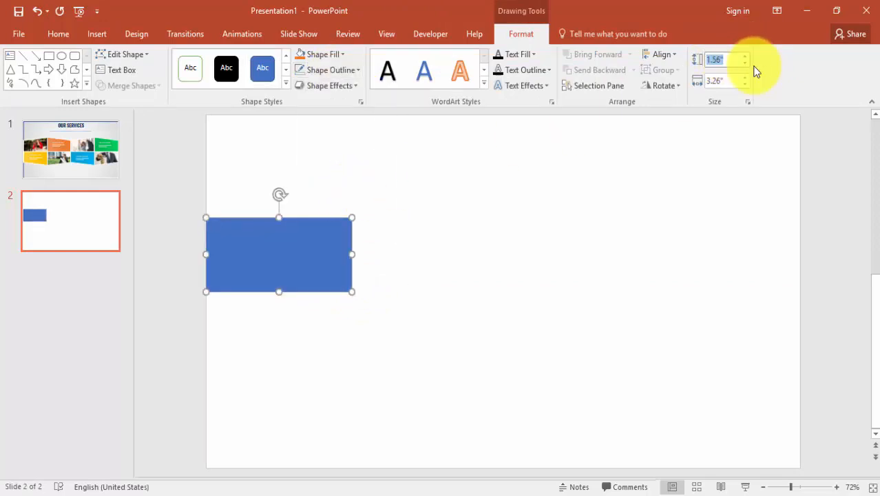
mouse_move(723, 81)
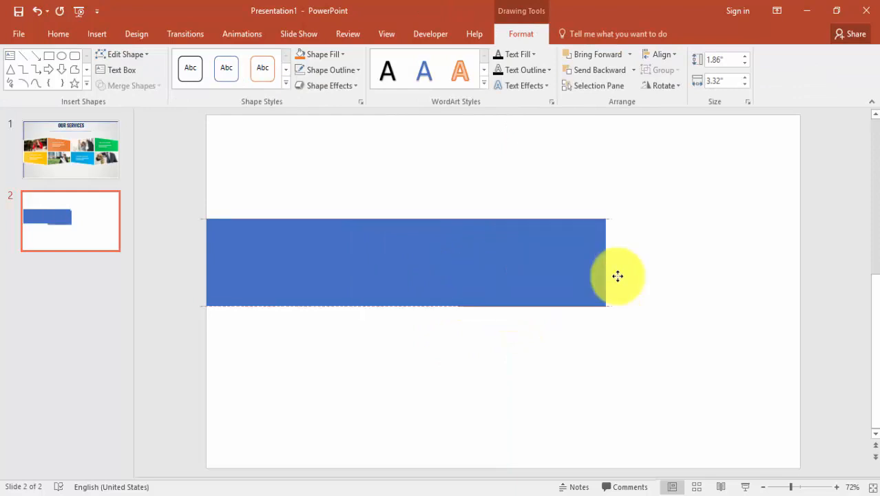
drag(617, 276, 604, 275)
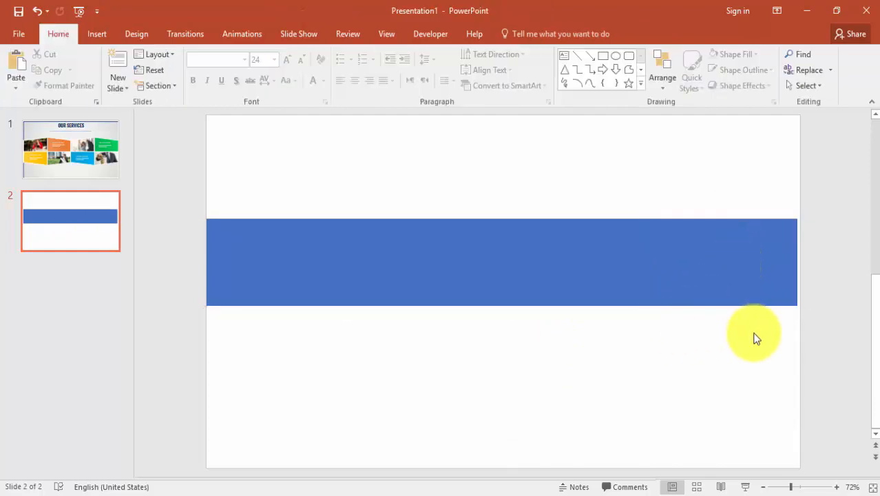
click(553, 262)
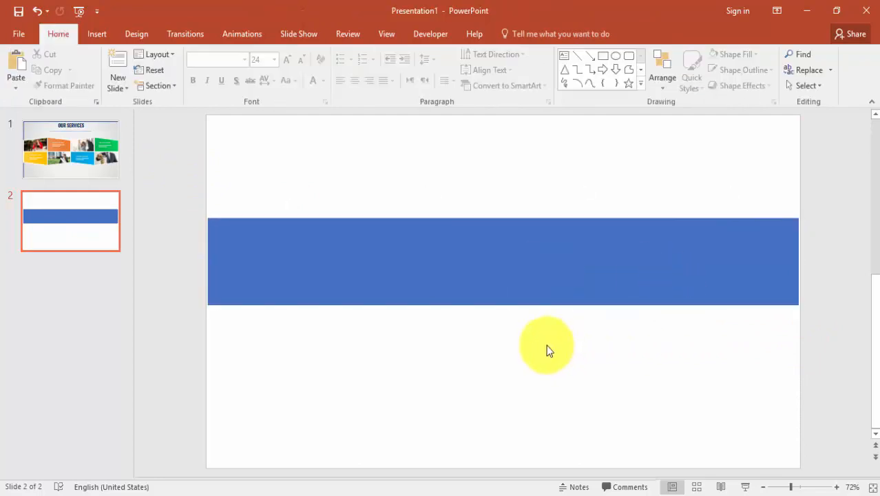
mouse_move(204, 198)
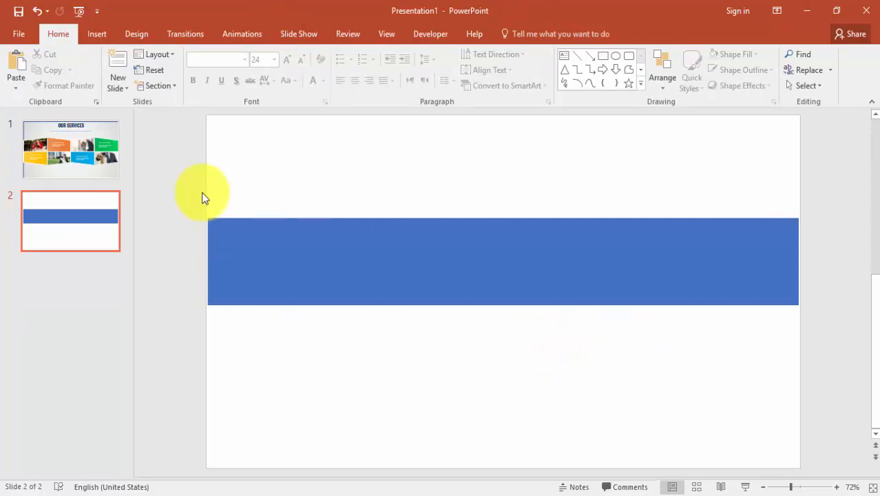
Draw a right triangle on the band and fill it yellow
click(96, 33)
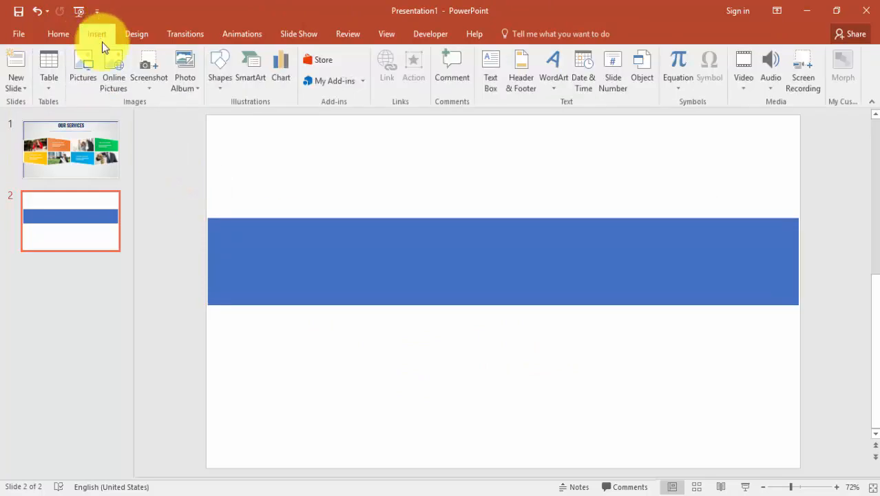
click(220, 69)
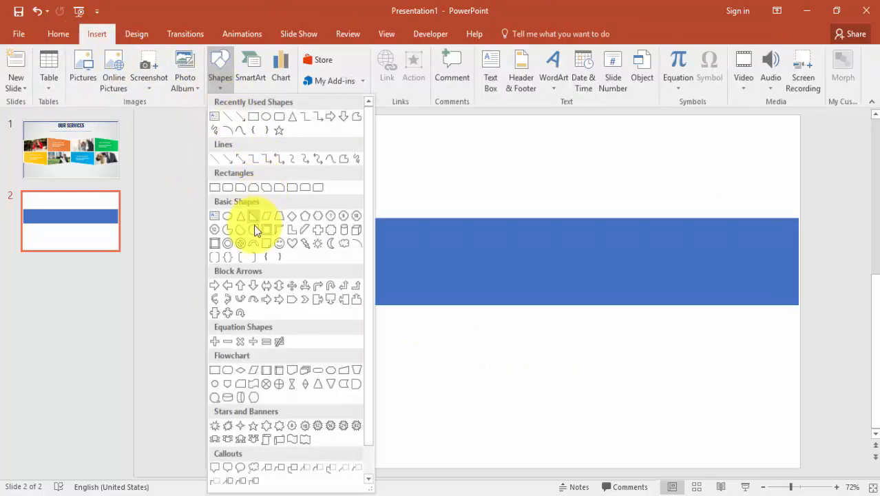
click(254, 228)
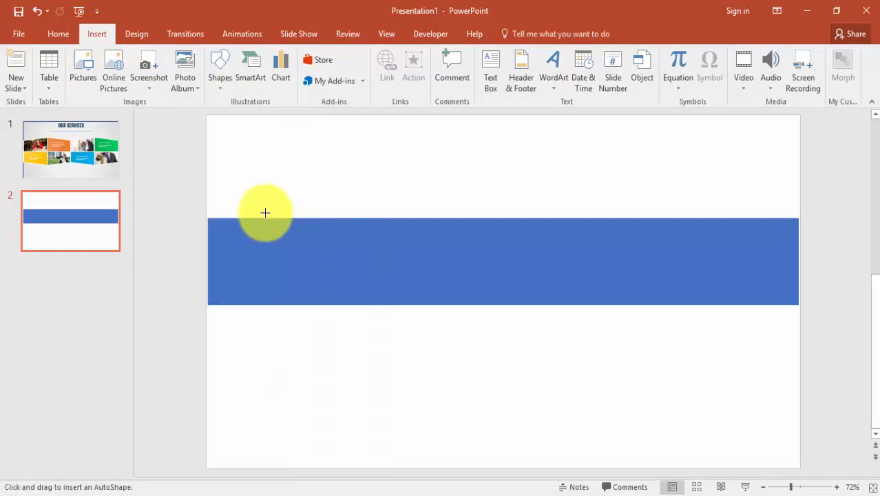
mouse_move(208, 218)
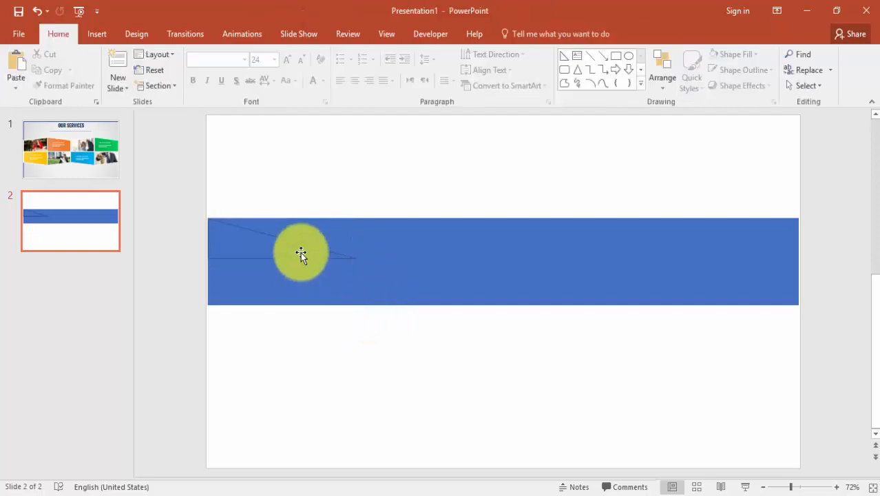
click(300, 253)
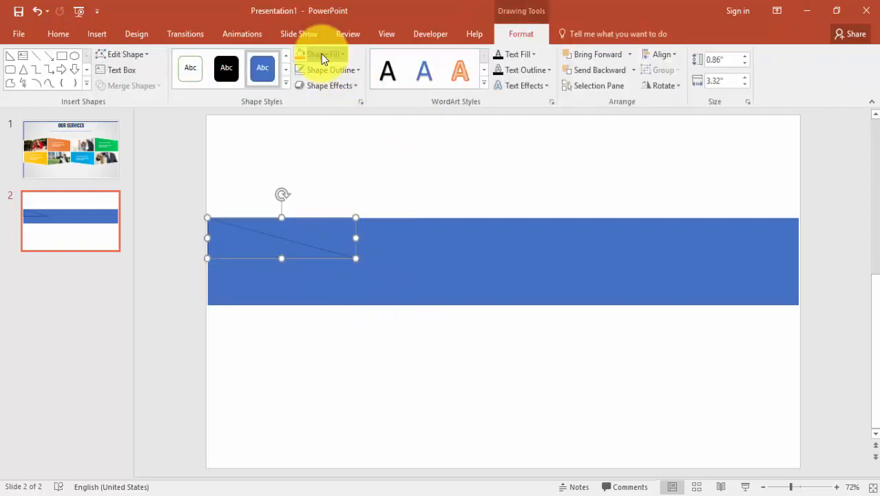
click(317, 53)
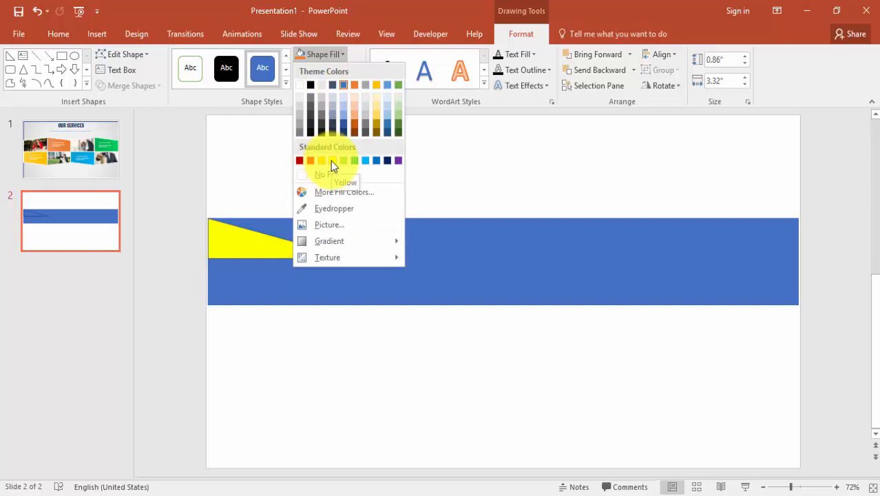
click(327, 68)
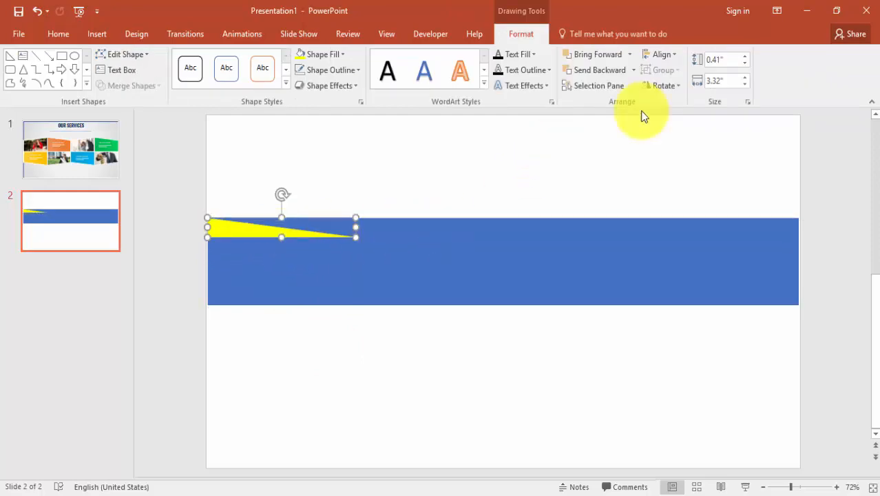
Flip the yellow triangle horizontally and vertically into a top-left wedge
click(663, 85)
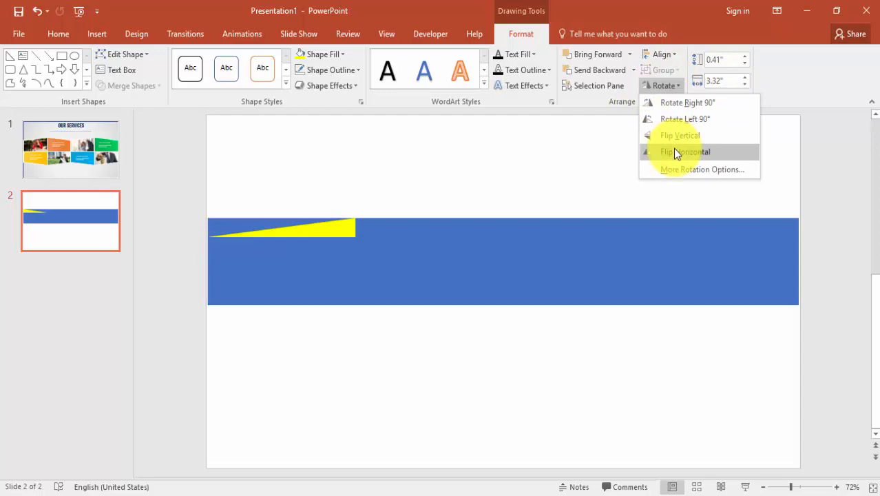
click(686, 151)
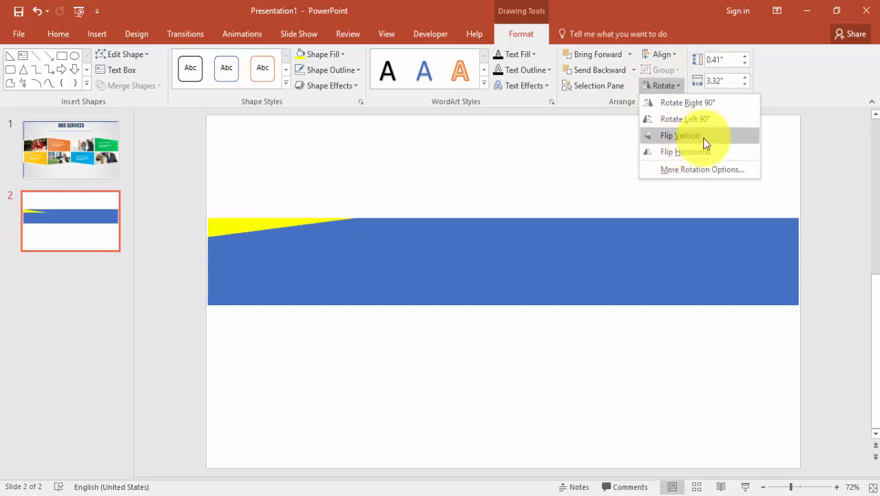
click(680, 135)
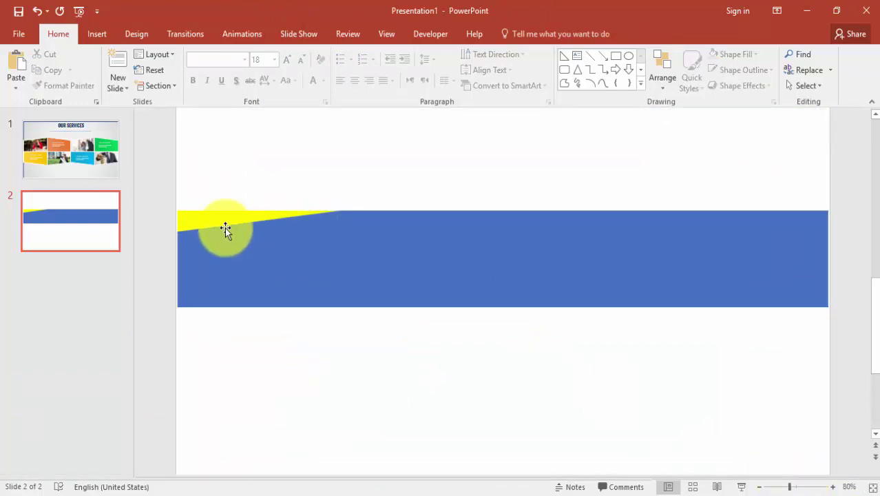
Copy the yellow wedge and flip the copy horizontally to continue the zigzag edge
click(226, 229)
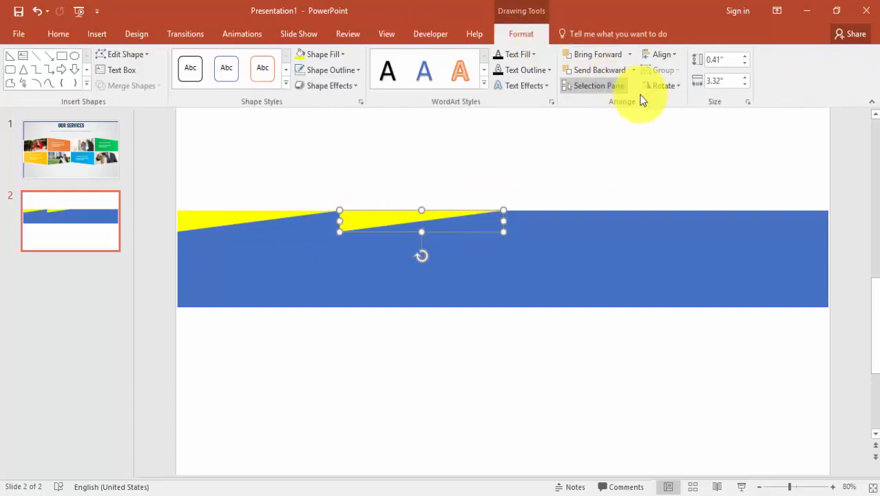
click(662, 85)
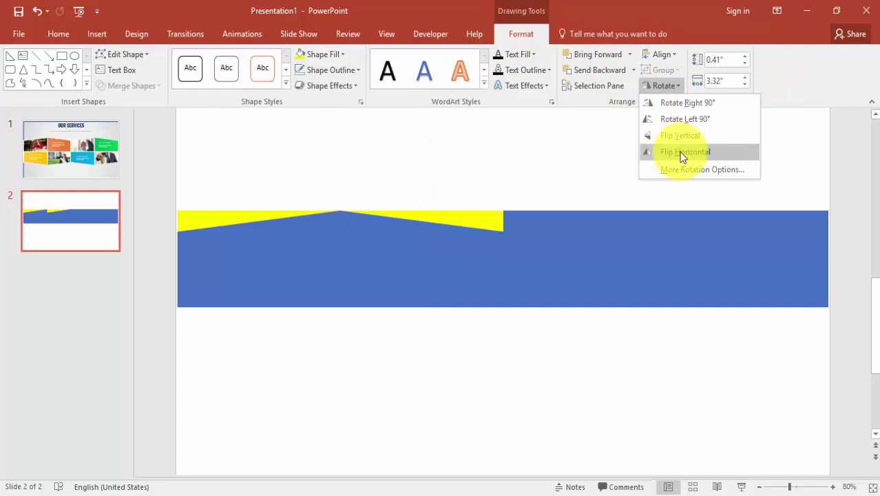
mouse_move(735, 163)
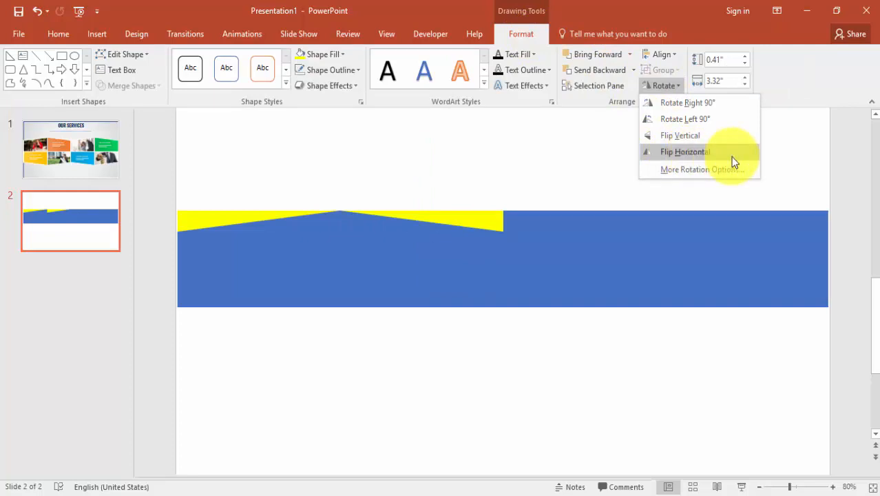
click(680, 151)
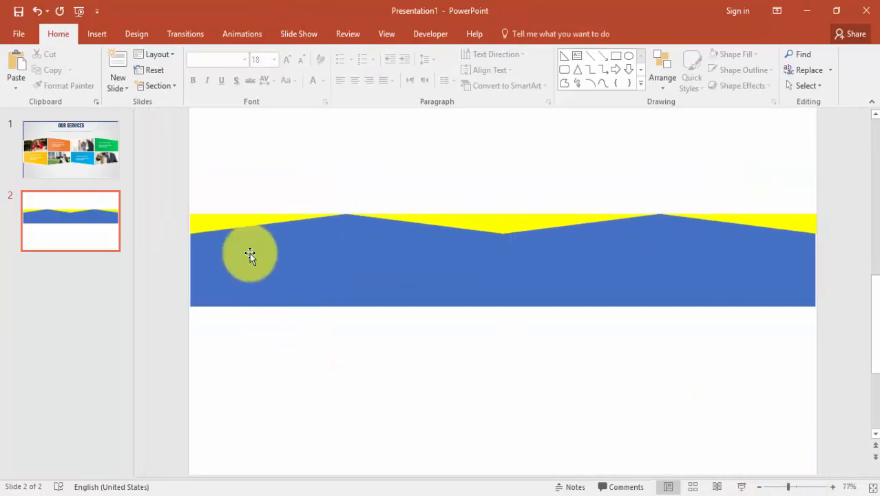
mouse_move(281, 275)
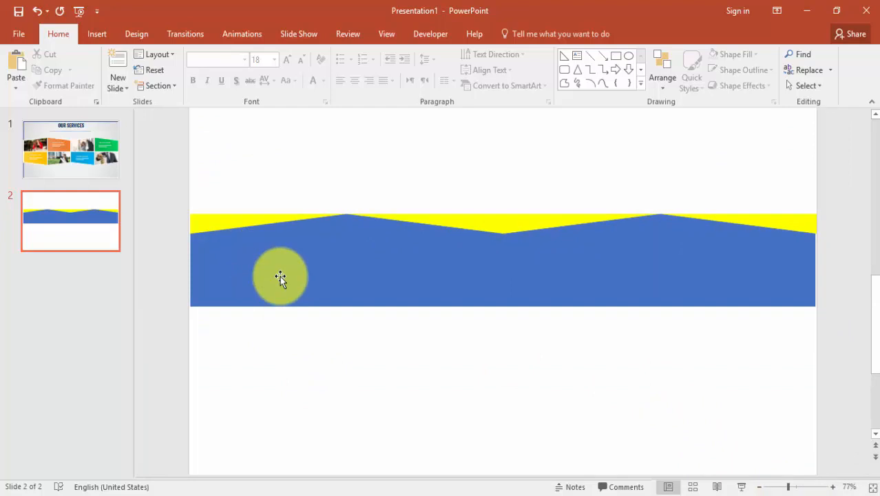
Restyle the band's left-end shape with a preset style and deselect to check the split
click(281, 277)
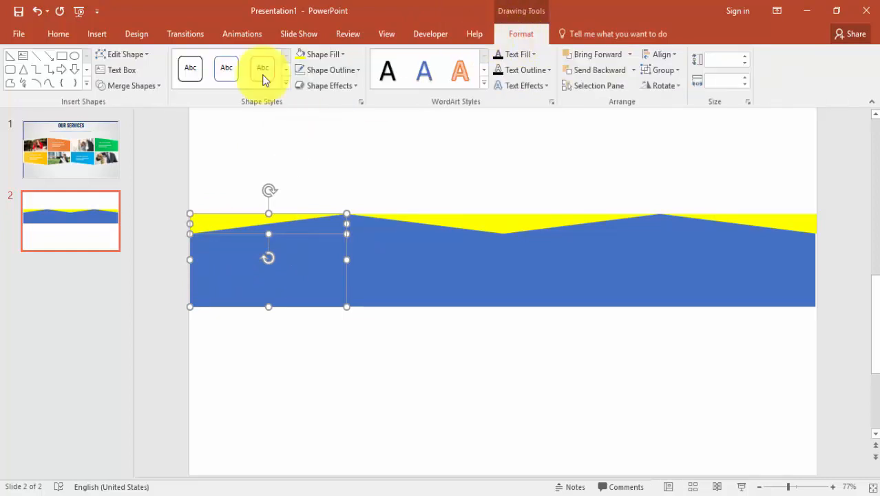
click(129, 85)
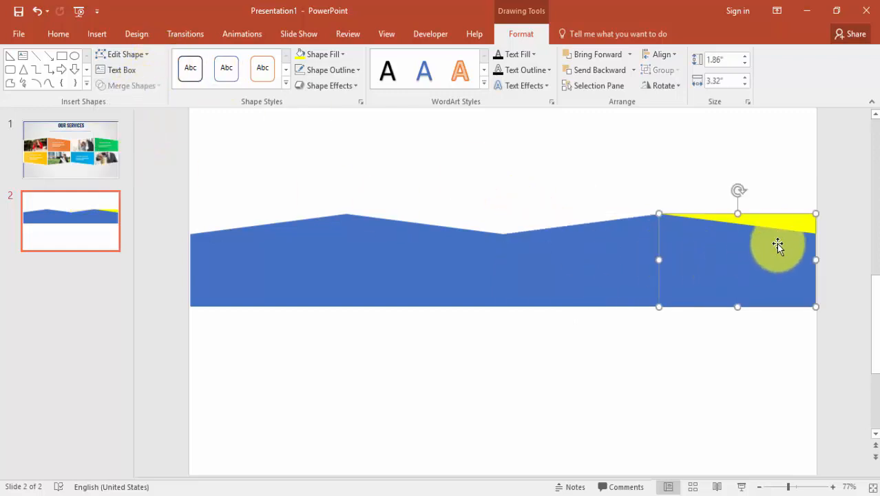
click(131, 85)
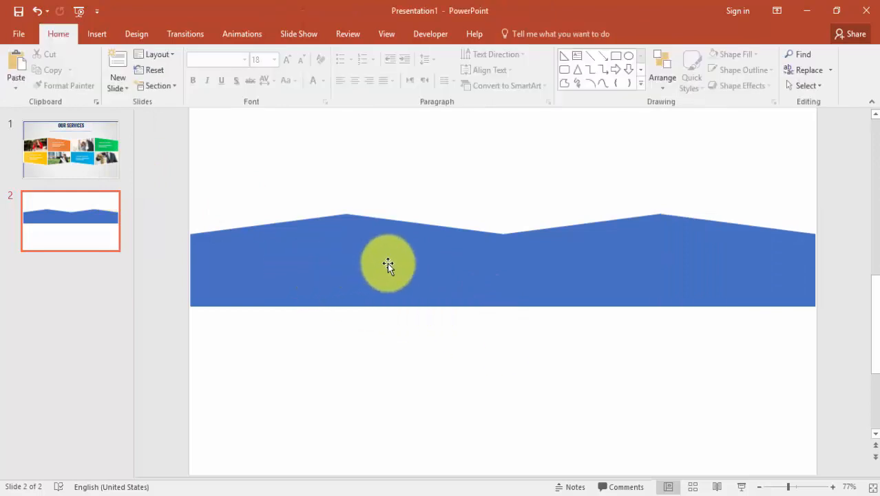
Fill the second panel green and the last panel orange
click(322, 54)
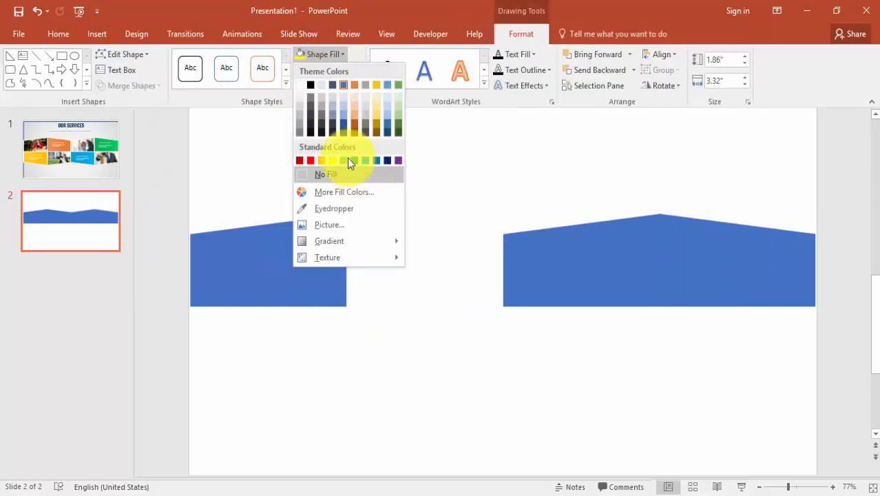
click(367, 159)
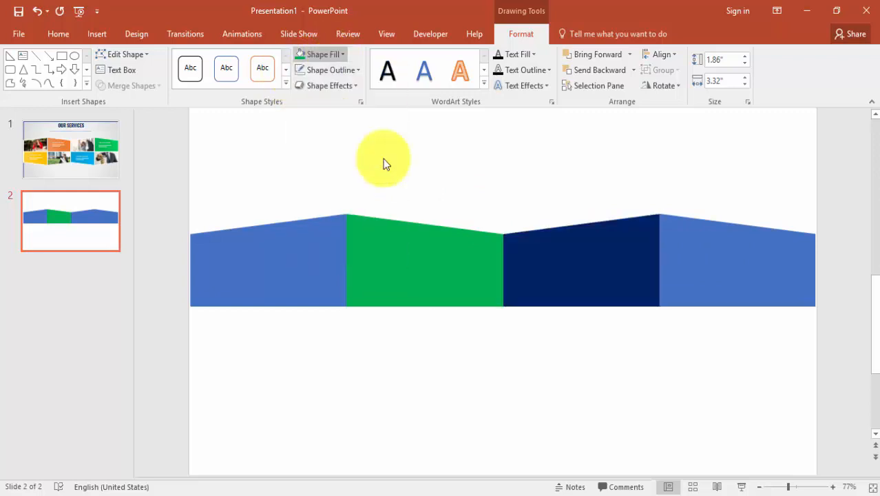
click(317, 54)
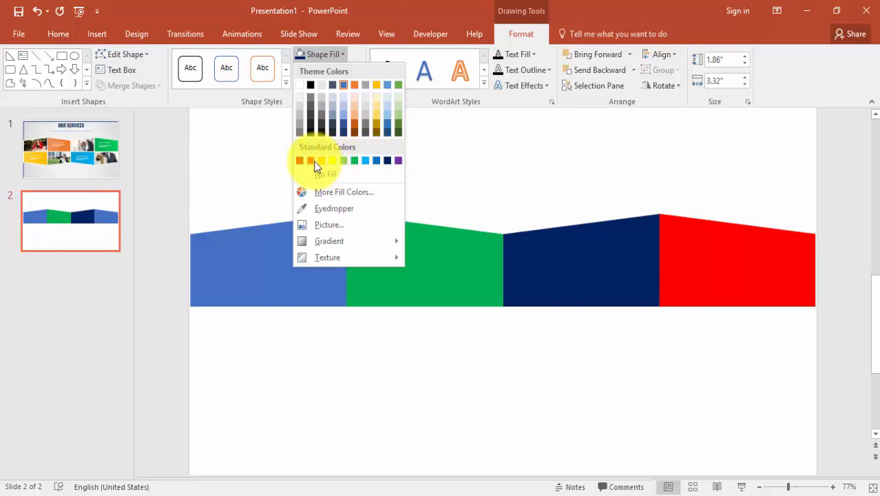
click(311, 159)
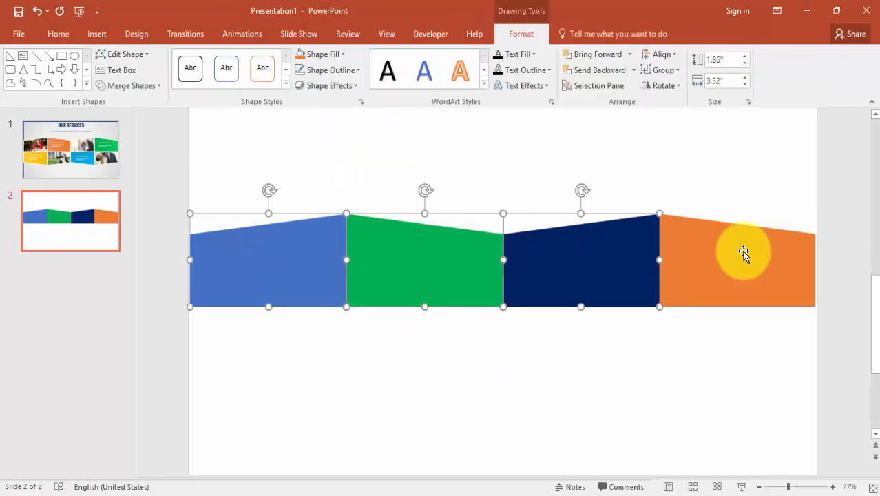
Group the four panels, flip the copied band vertically beneath, and select both halves
right_click(743, 252)
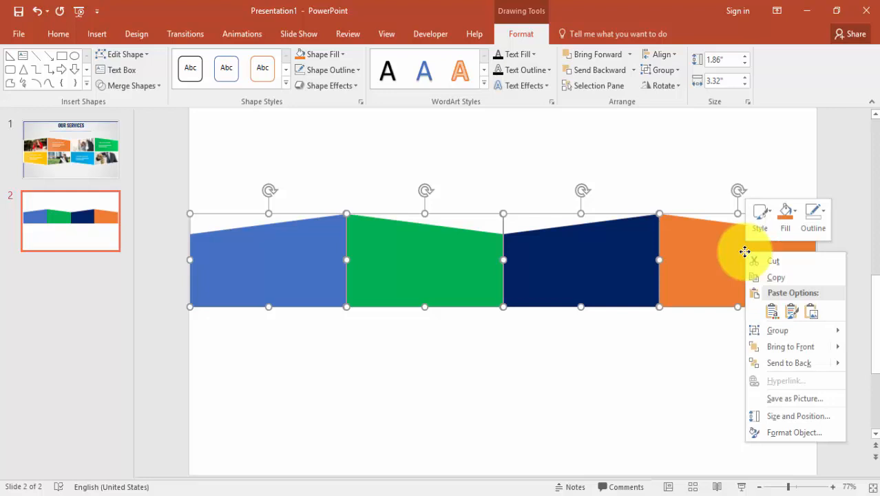
mouse_move(776, 330)
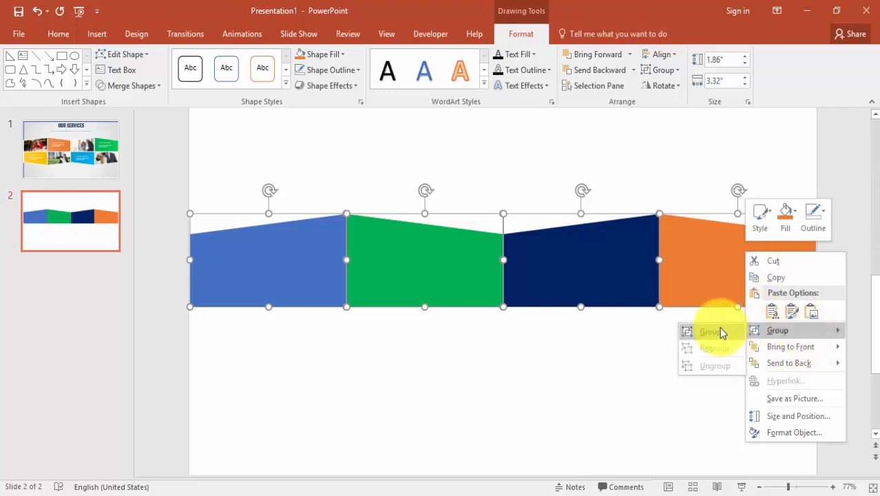
click(708, 330)
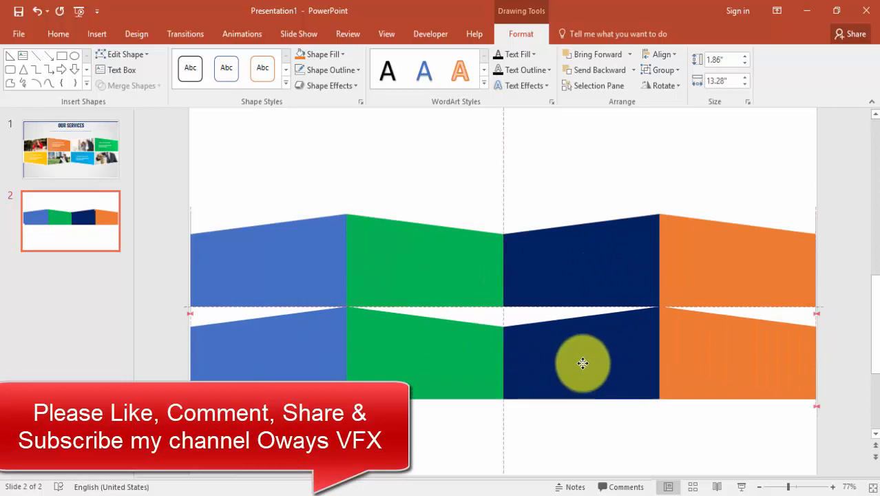
click(662, 85)
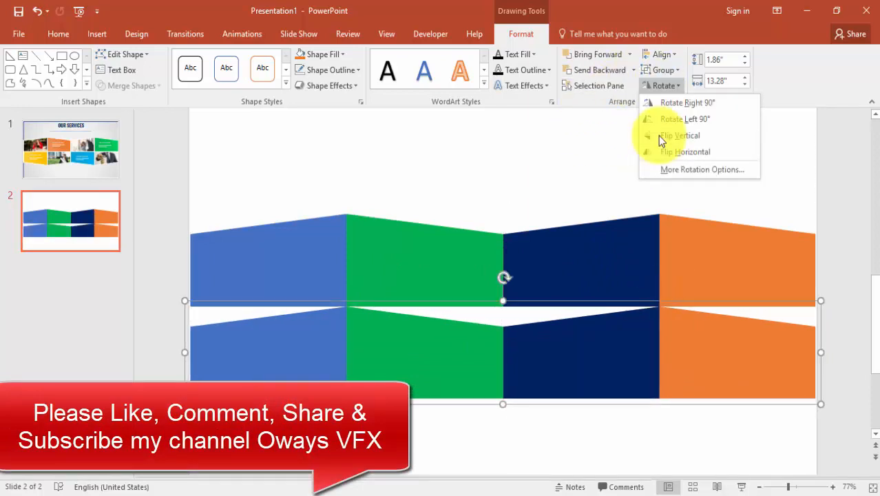
click(679, 135)
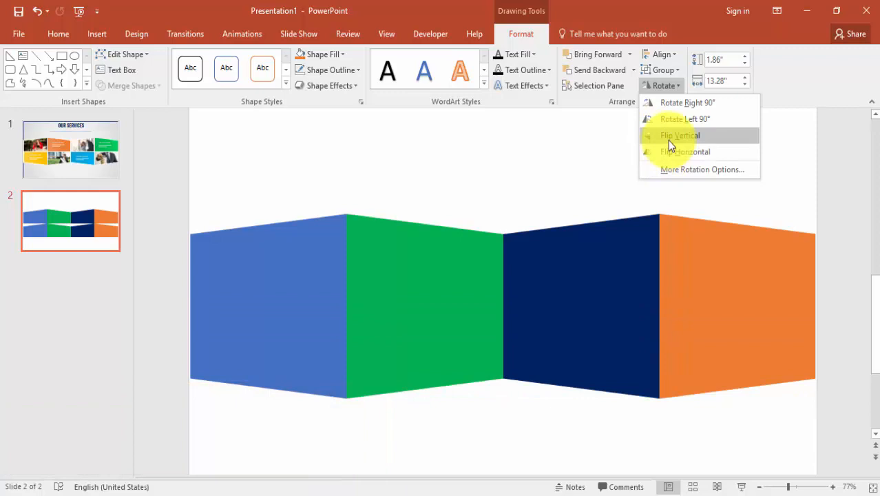
click(677, 135)
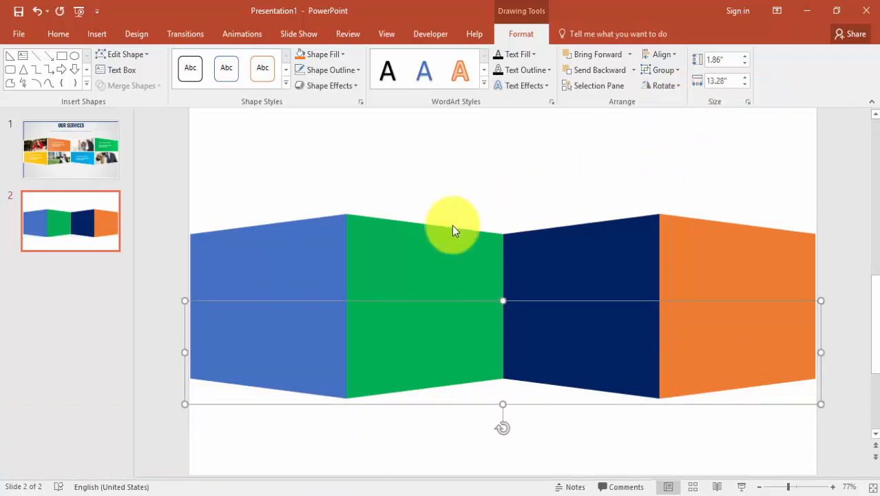
mouse_move(317, 272)
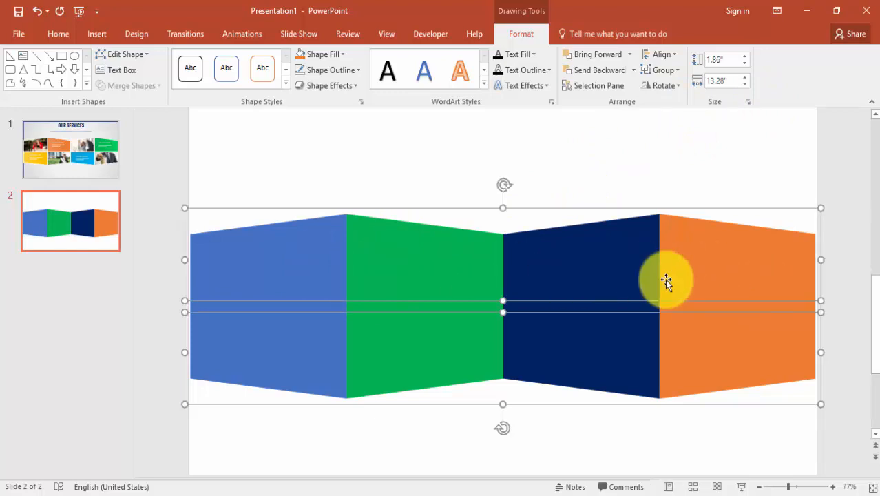
click(352, 69)
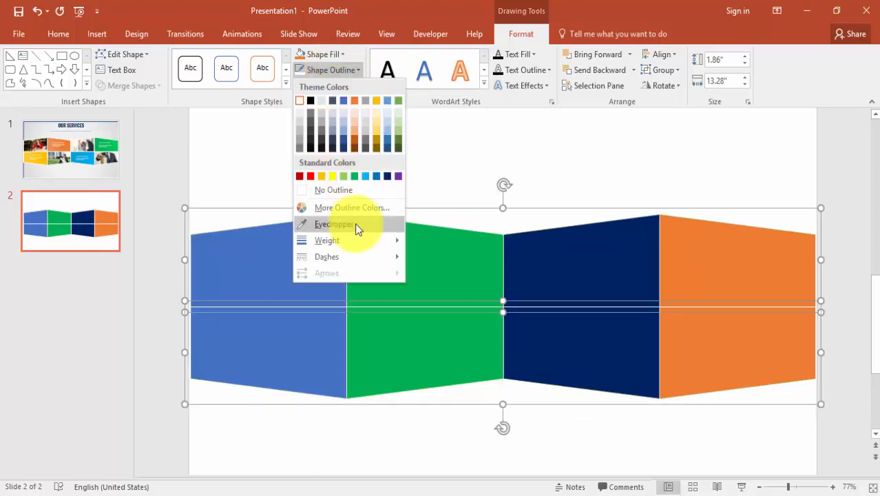
Give the selected panels a white 2¼ pt outline
click(327, 239)
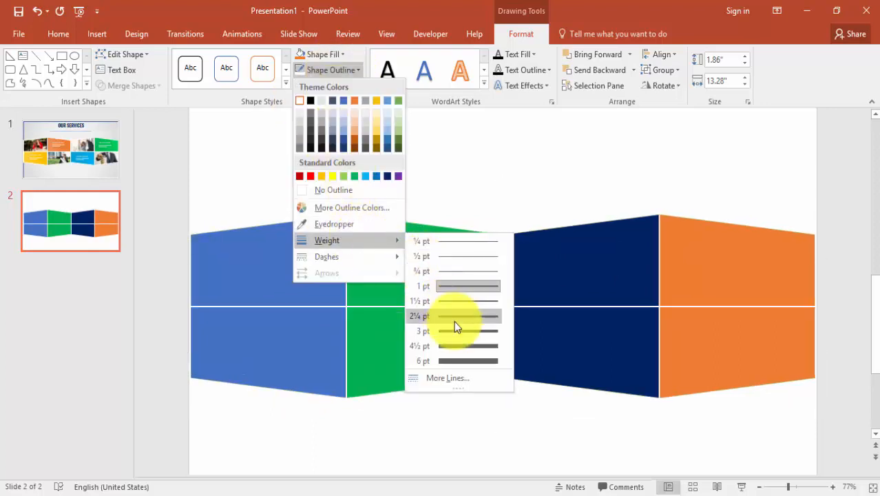
mouse_move(465, 322)
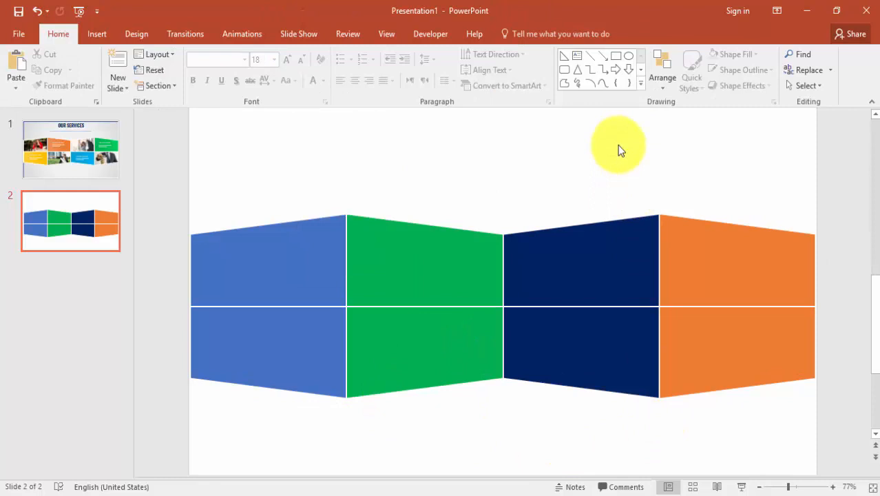
mouse_move(668, 384)
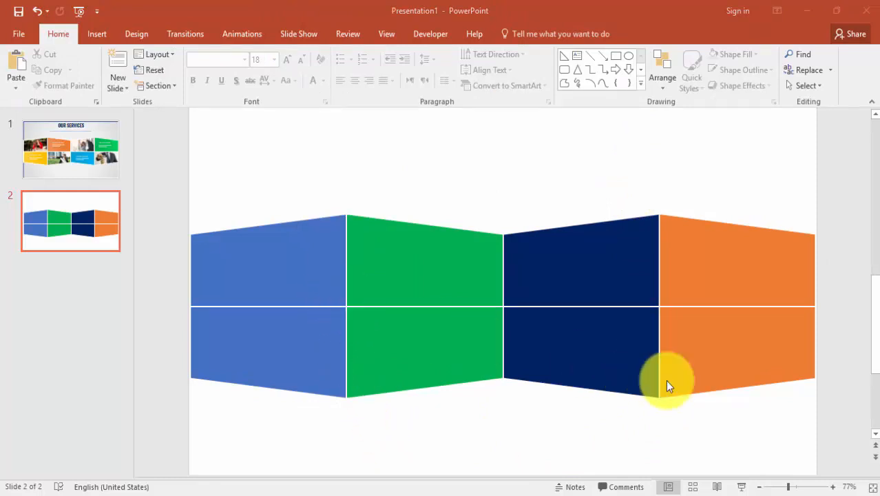
mouse_move(309, 227)
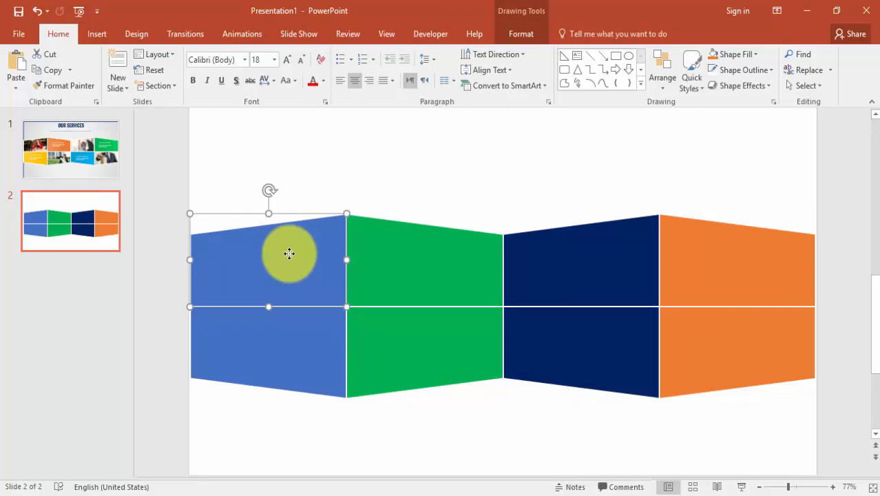
Set the top-left panel to Picture or texture fill in Format Shape
right_click(289, 253)
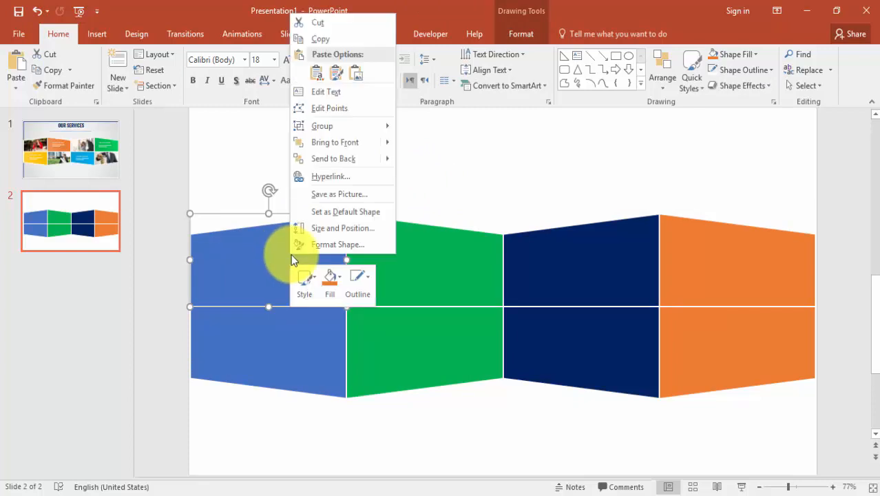
mouse_move(322, 126)
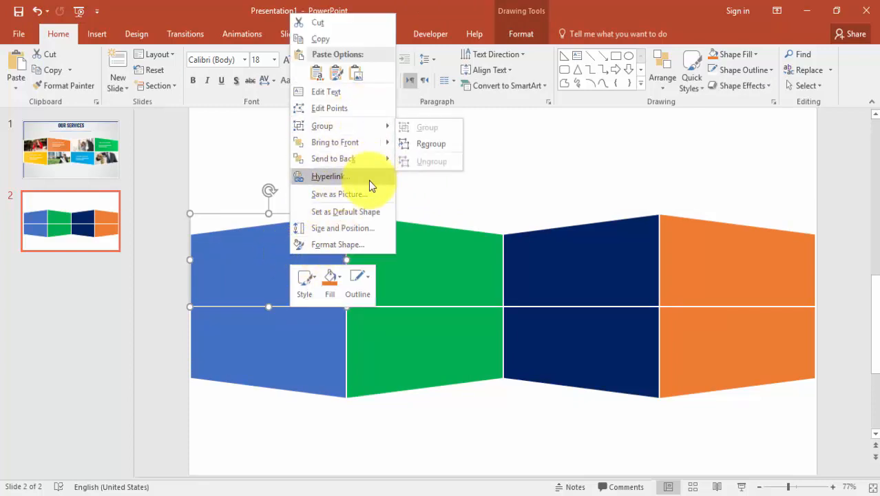
click(336, 244)
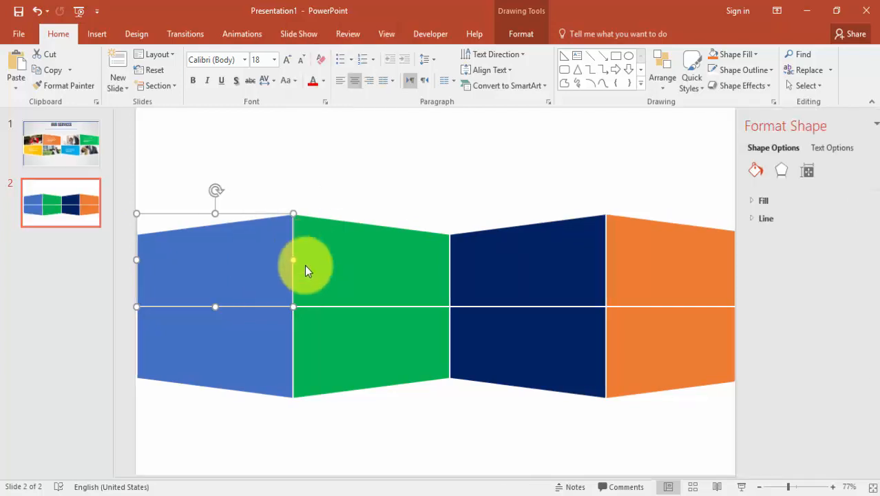
click(754, 201)
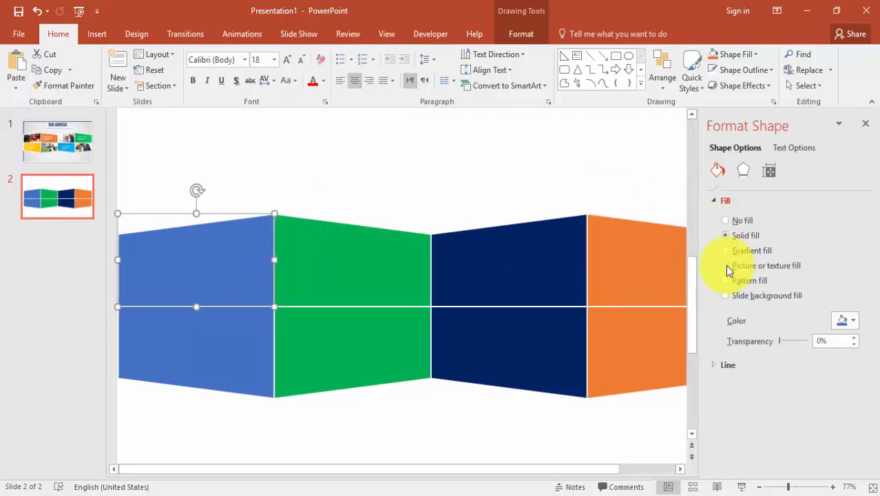
click(724, 265)
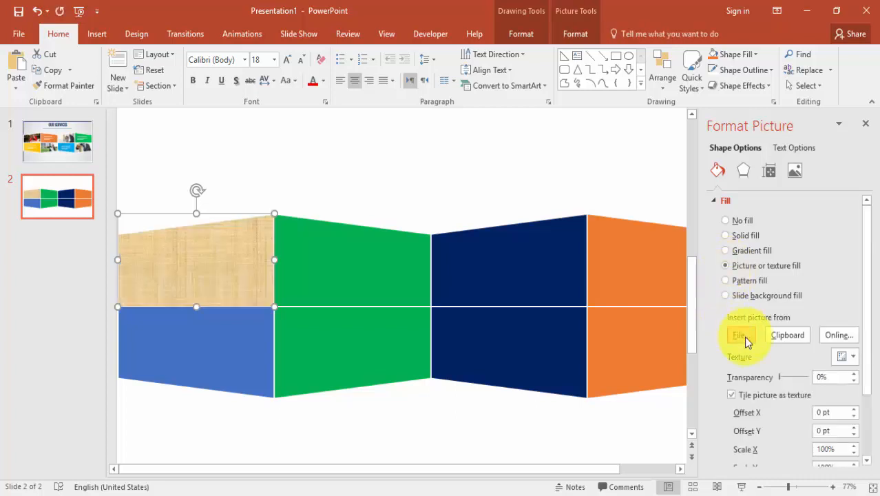
Browse for and insert picture 1 into the top-left panel
click(741, 335)
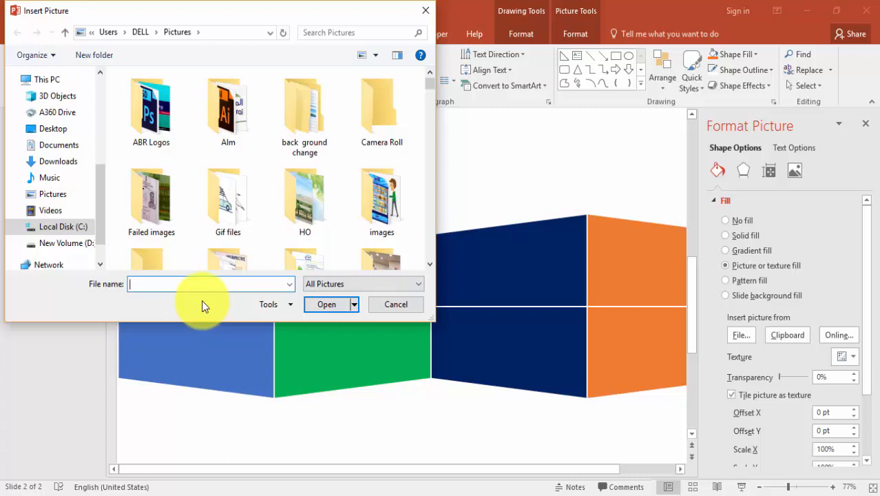
text(pict)
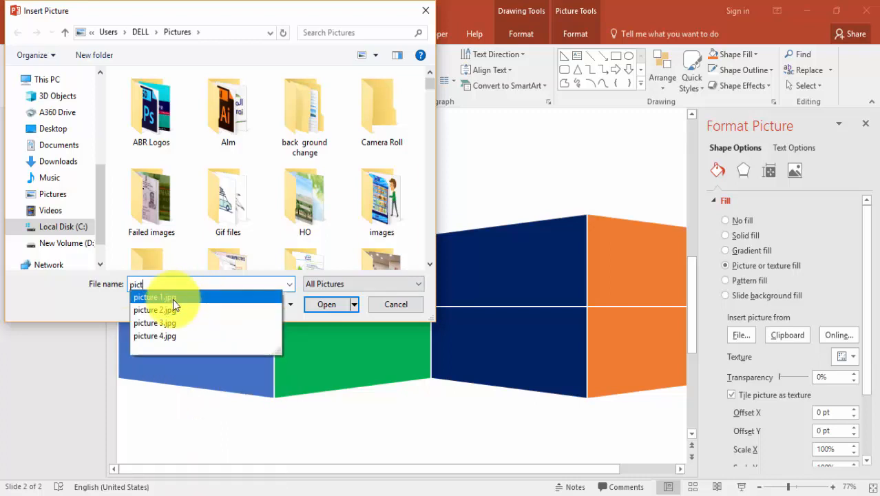
click(326, 304)
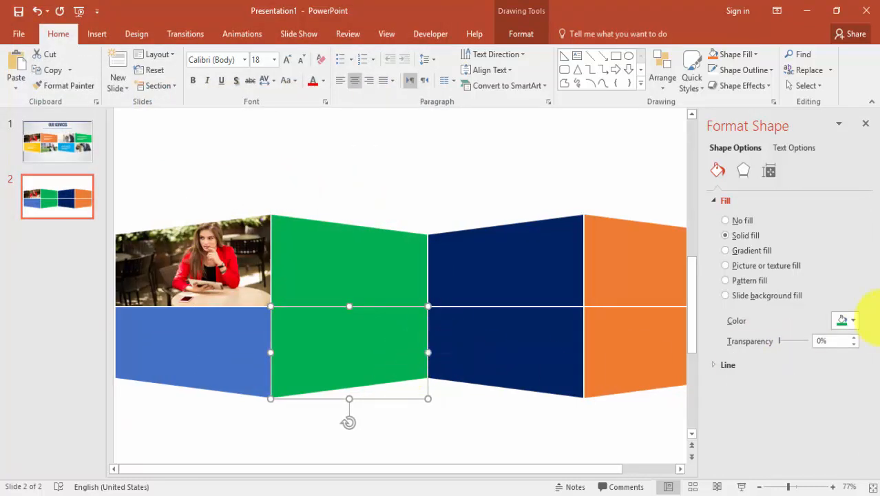
mouse_move(755, 272)
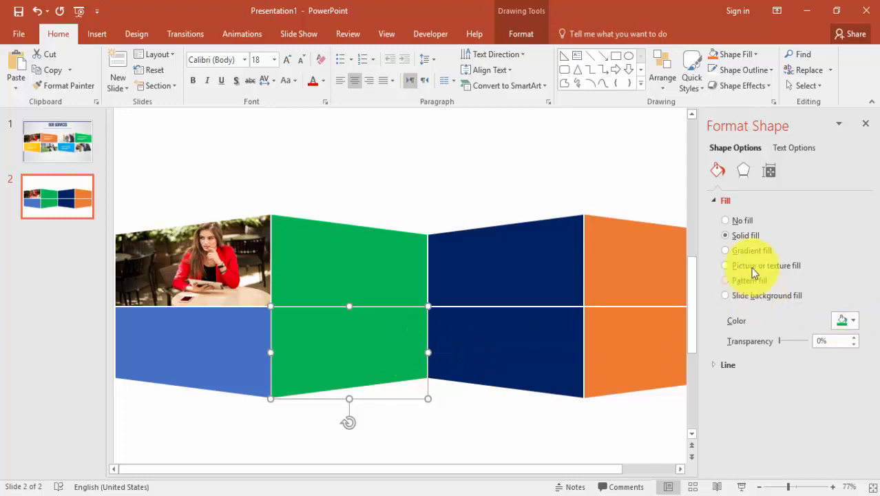
Fill the lower green panel with picture 2.jpg via Picture or texture fill
click(724, 264)
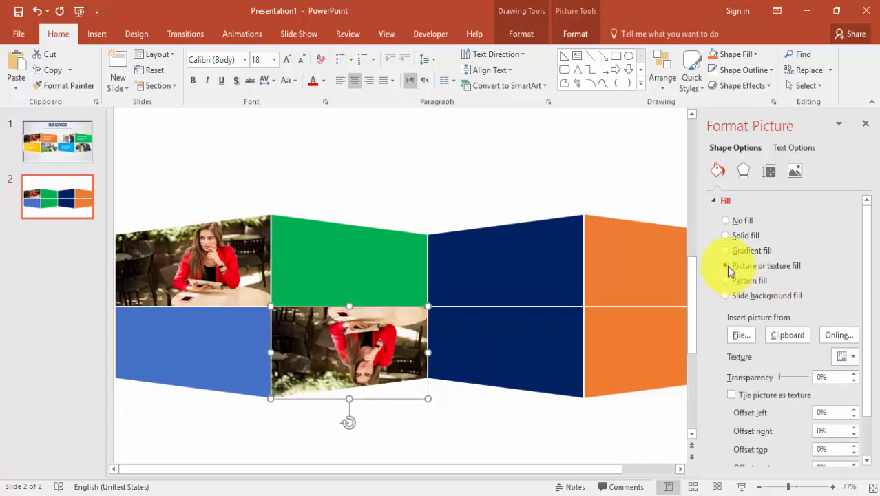
click(739, 335)
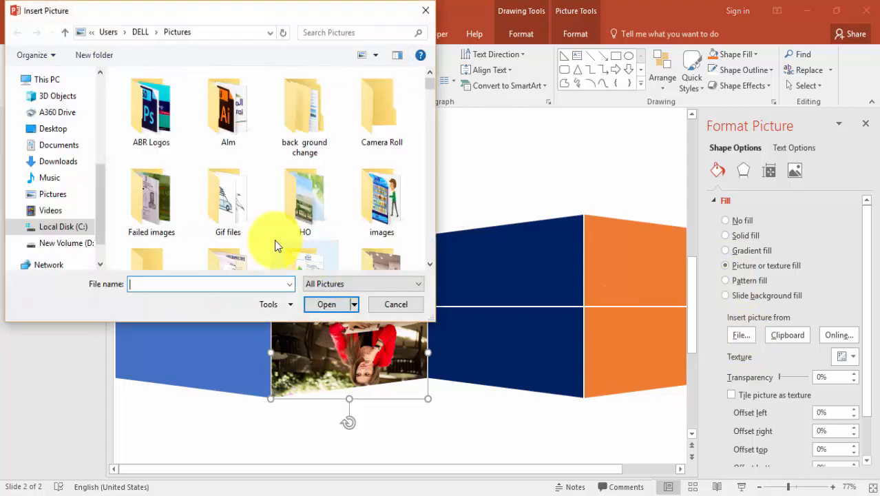
text(pi)
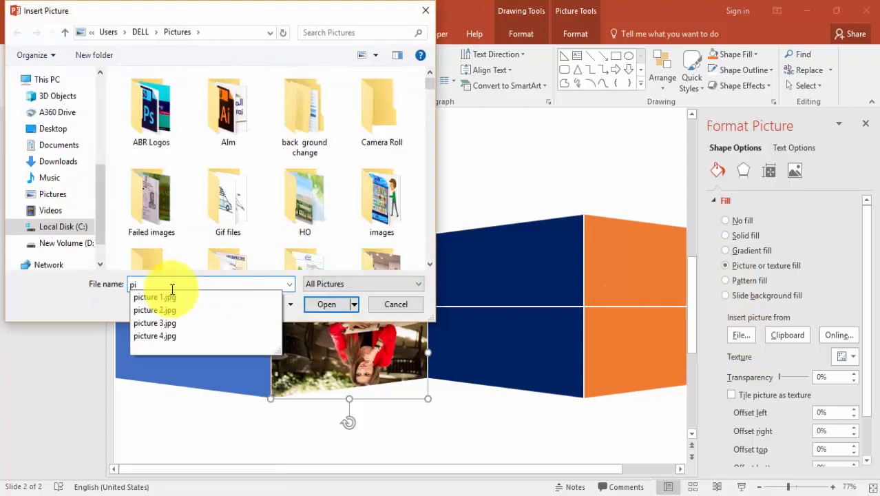
click(154, 308)
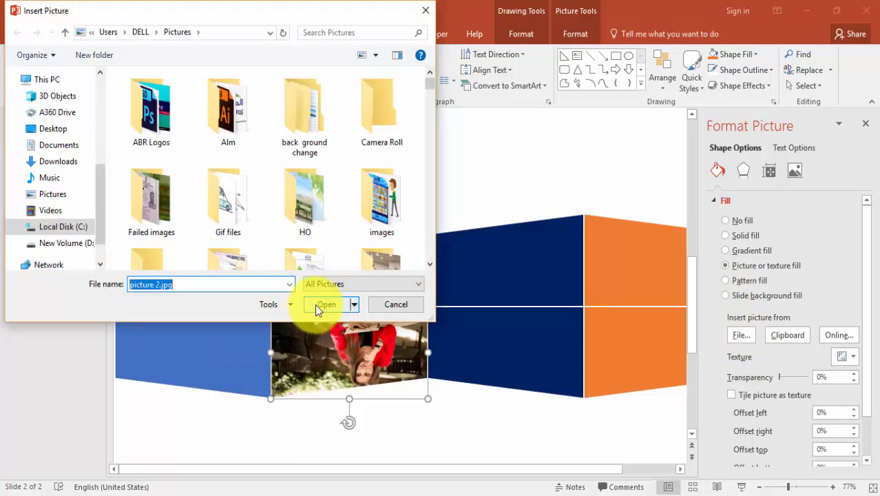
click(325, 304)
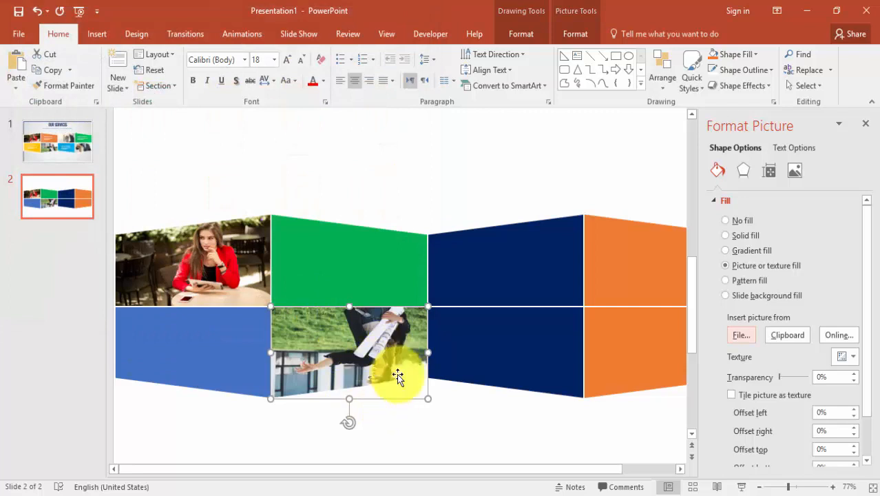
mouse_move(869, 352)
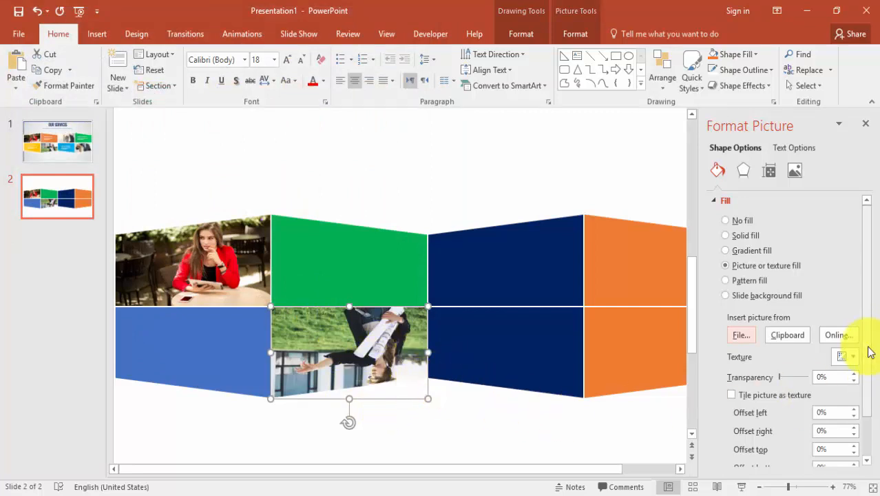
scroll(down, 3)
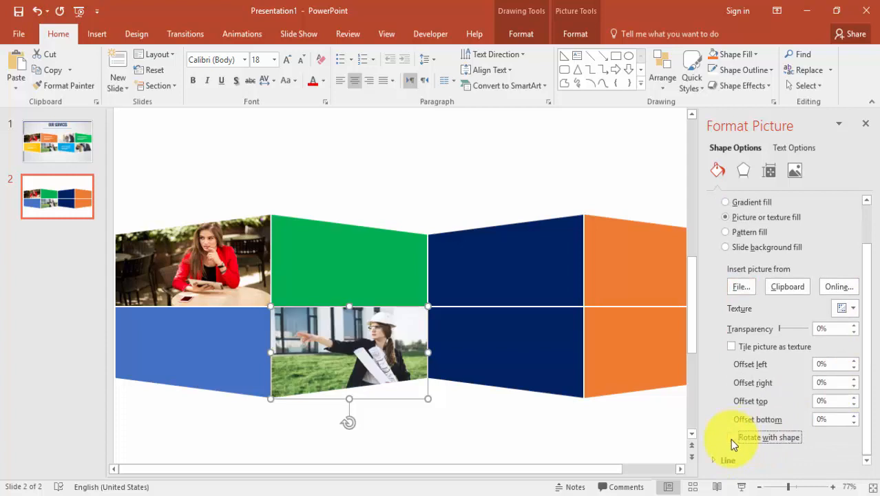
click(507, 260)
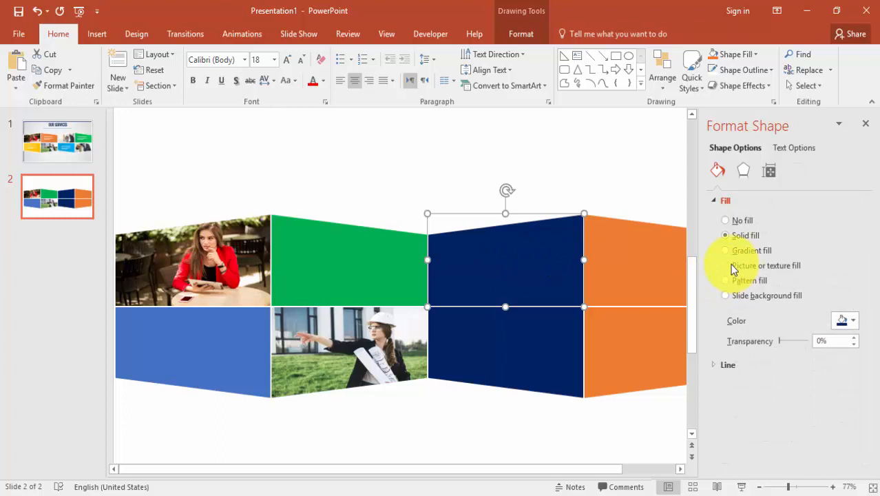
Fill the upper navy panel with picture 3.jpg
click(726, 264)
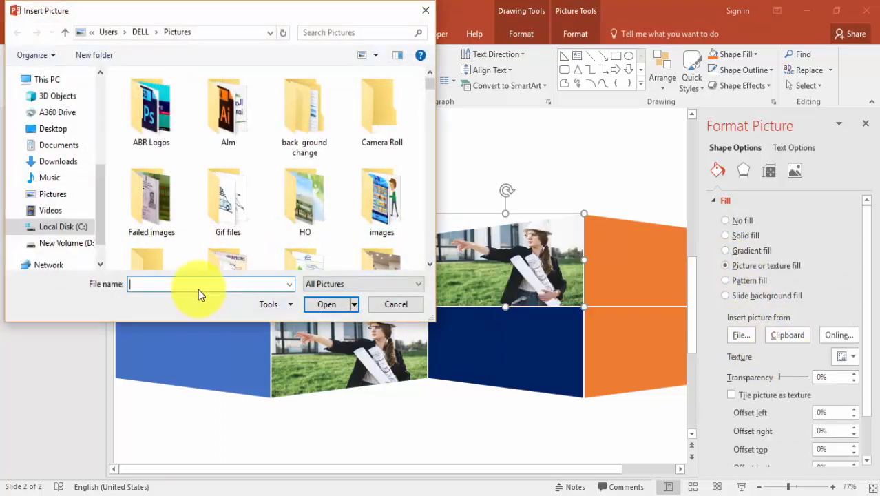
text(pic)
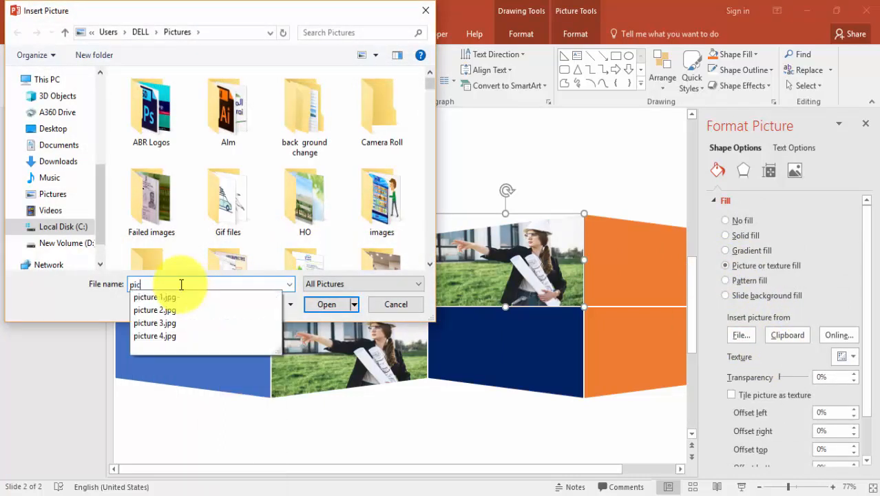
click(154, 322)
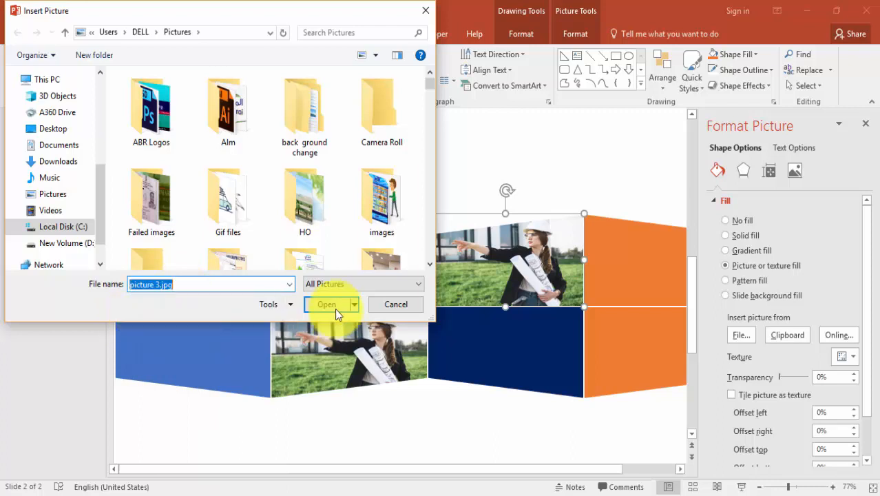
click(326, 304)
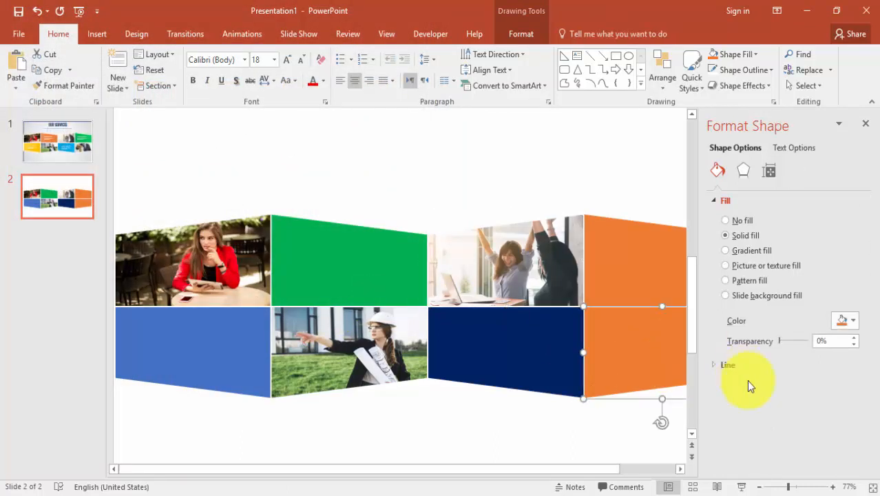
Set the lower orange panel to picture fill and browse for the next picture
click(724, 265)
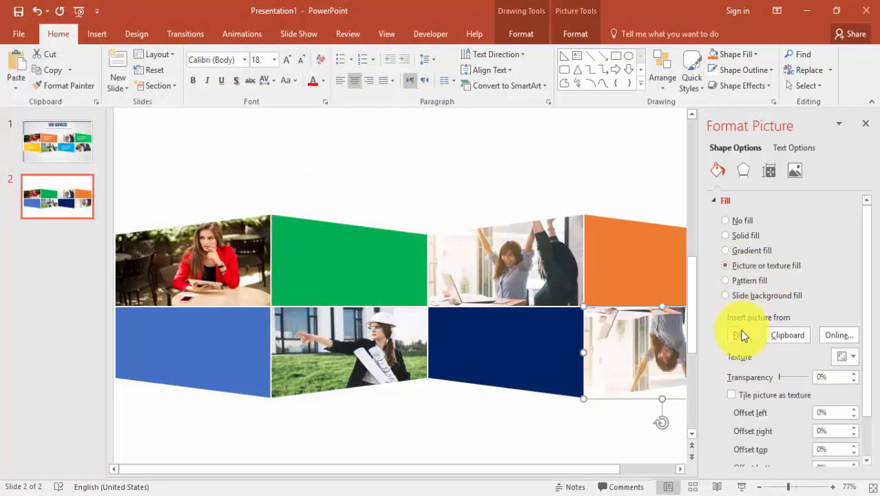
click(741, 335)
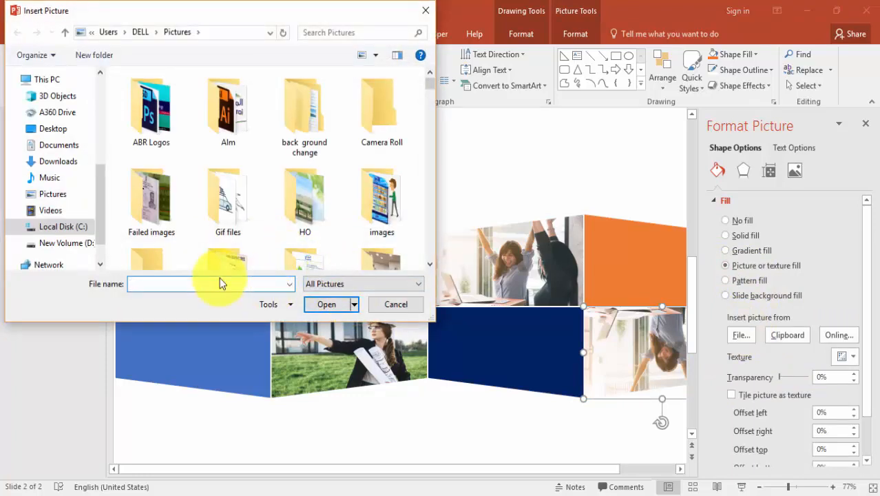
text(p)
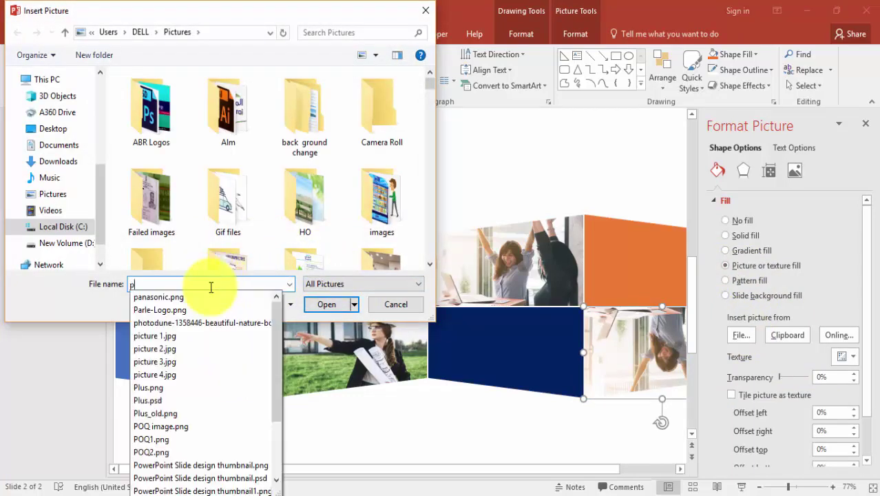
text(ic)
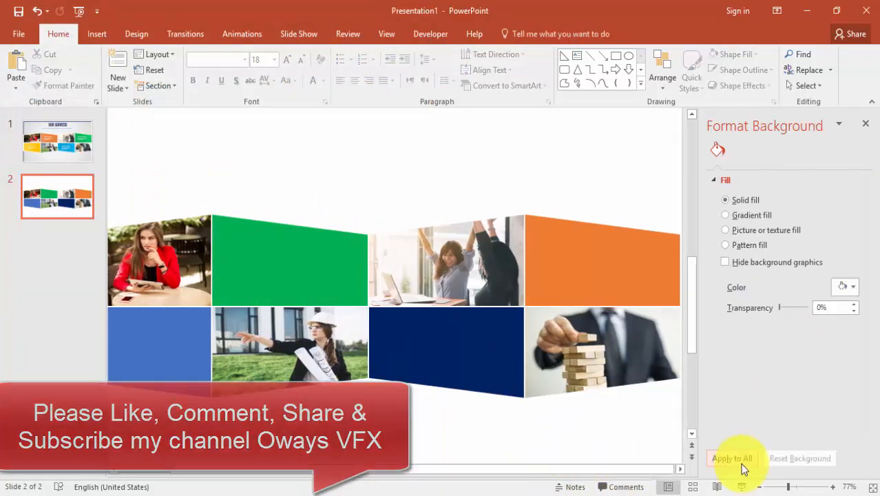
Copy the OUR SERVICES title and subtitle line from slide 1 onto slide 2
click(735, 458)
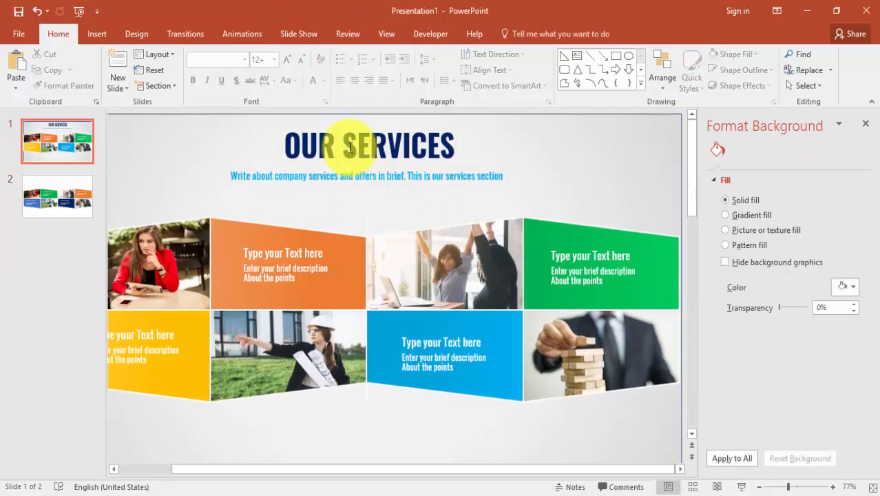
click(367, 146)
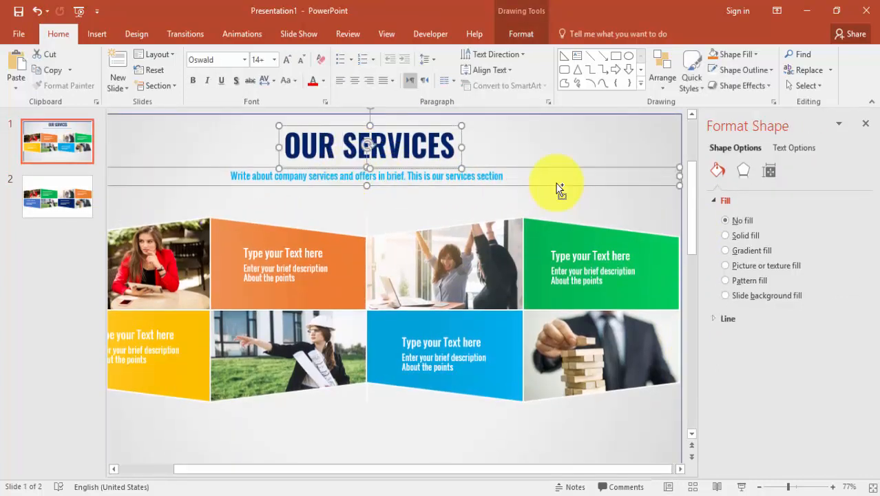
click(57, 196)
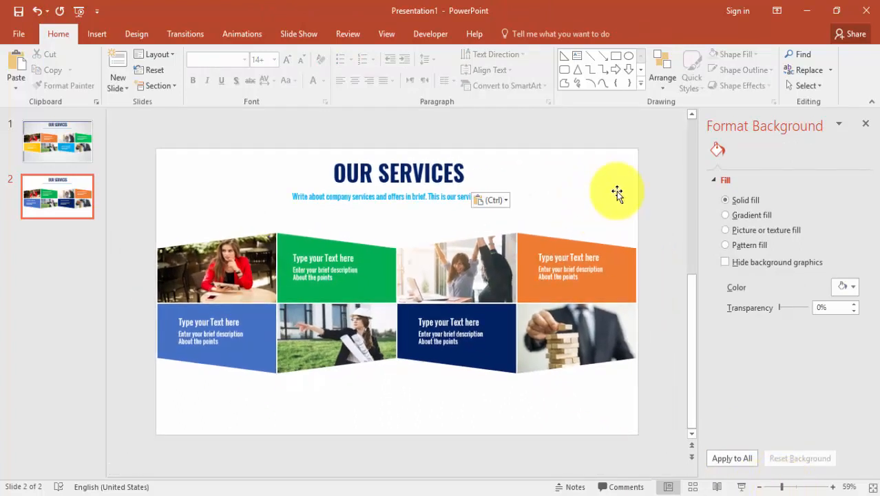
mouse_move(709, 259)
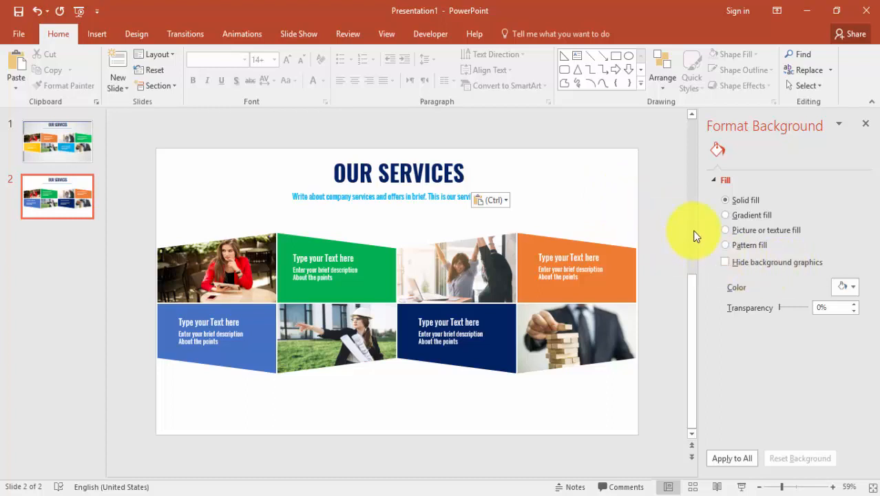
Set the slide background to a radial gradient fill with a chosen direction preset
click(724, 215)
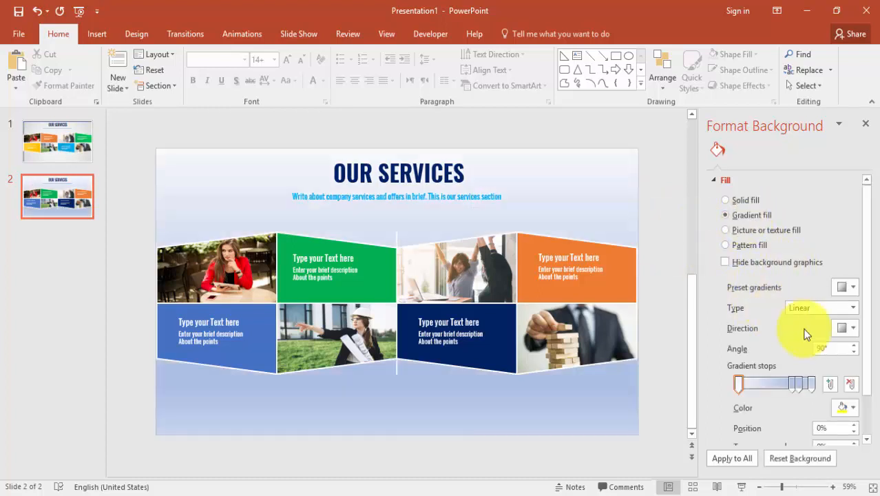
click(844, 408)
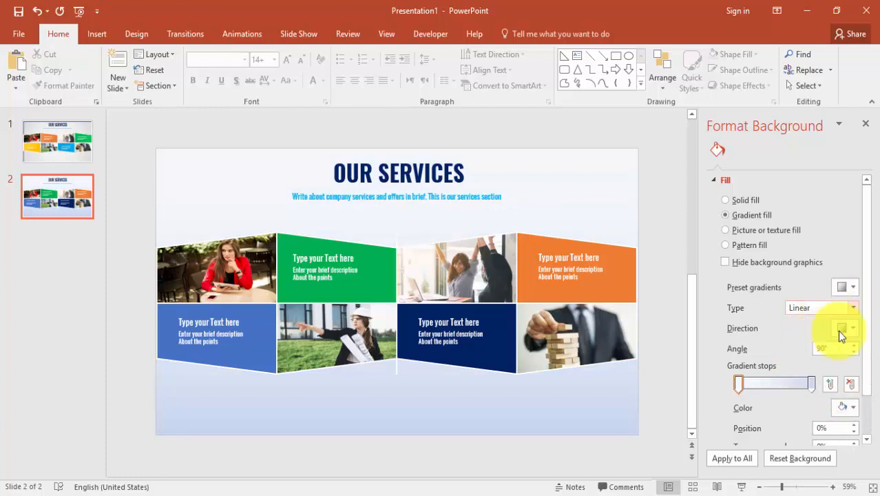
click(837, 328)
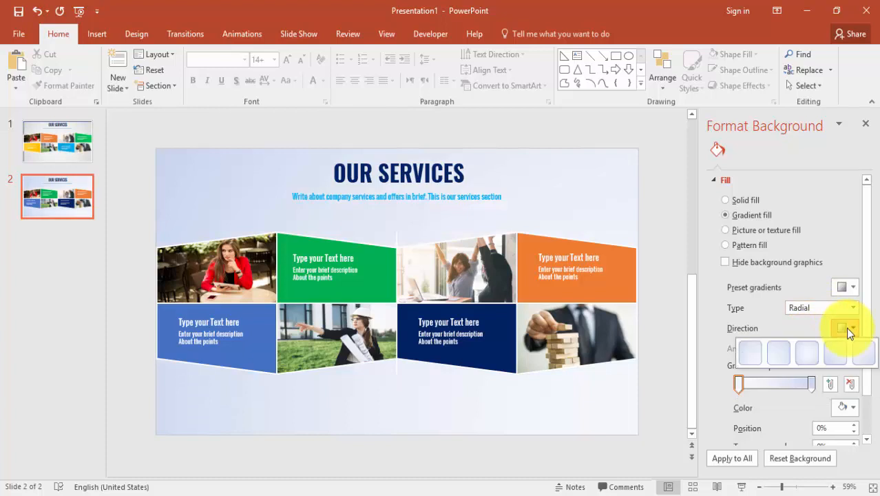
click(842, 328)
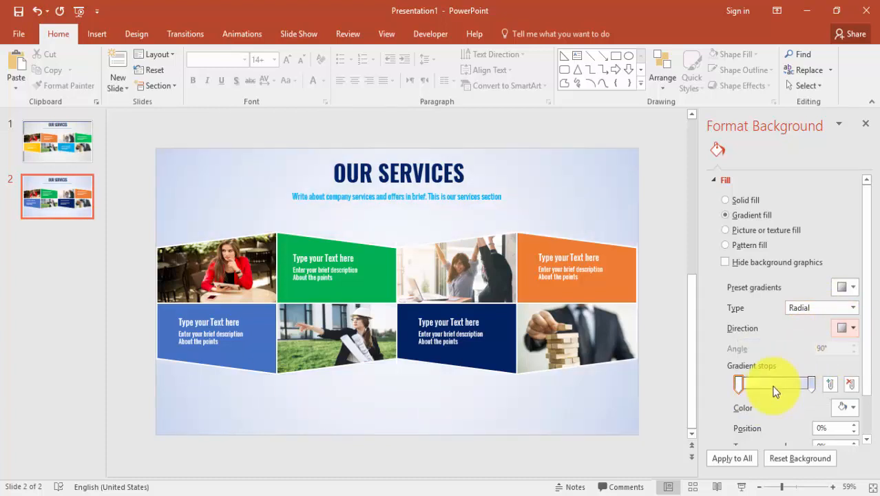